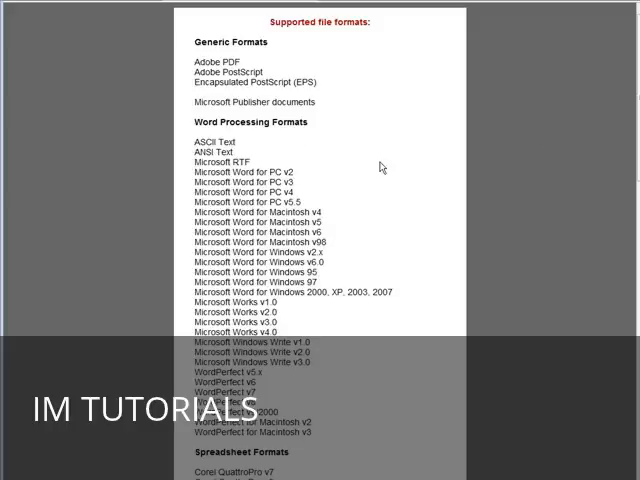
{"action": "mouse_move", "coordinate": [392, 168]}
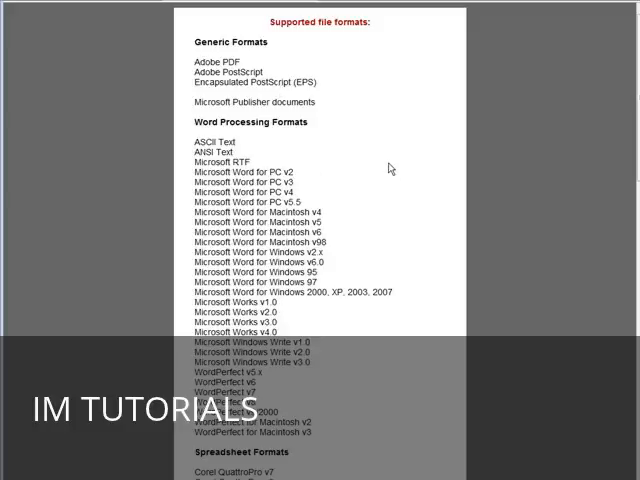
Scroll through the supported file formats list to locate Microsoft RTF
{"action": "scroll", "scroll_direction": "down", "scroll_amount": 3}
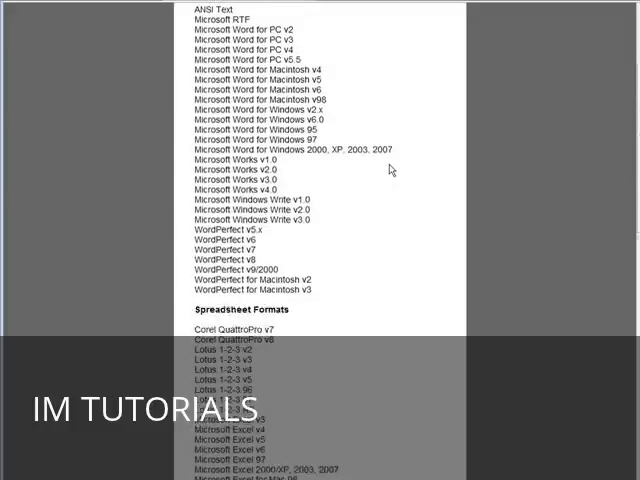
{"action": "scroll", "scroll_direction": "down", "scroll_amount": 3}
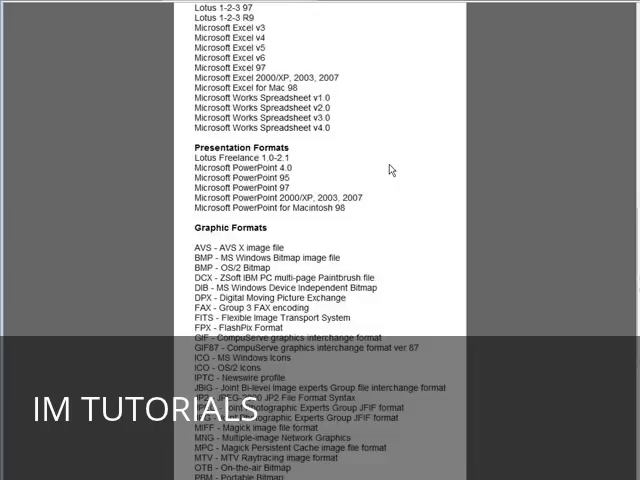
{"action": "scroll", "scroll_direction": "up", "scroll_amount": 3}
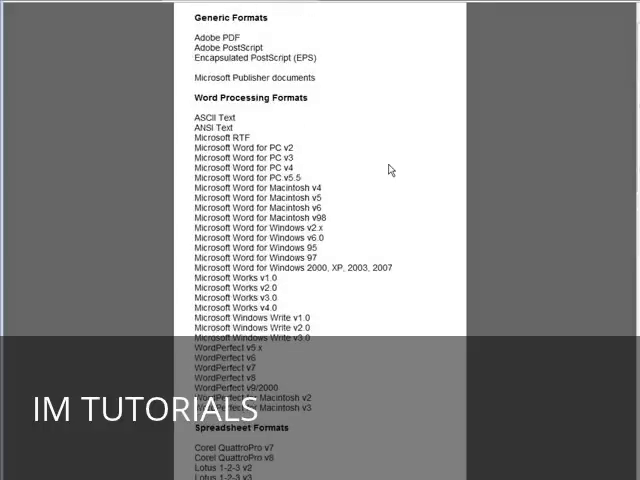
{"action": "scroll", "scroll_direction": "down", "scroll_amount": 3}
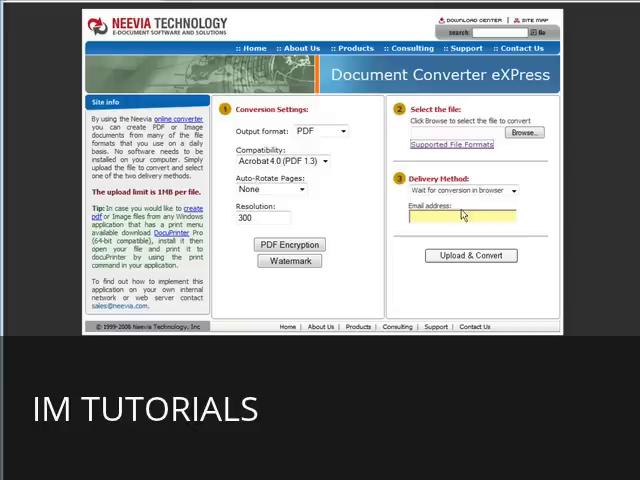
{"action": "mouse_move", "coordinate": [344, 212]}
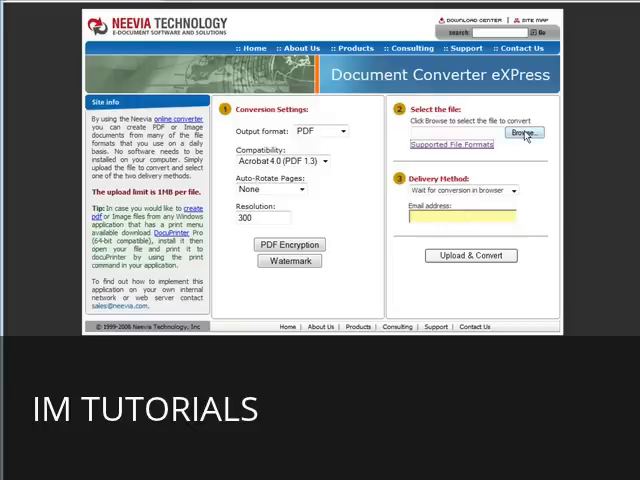
Select test.rtf from the Desktop as the document to upload
{"action": "left_click", "coordinate": [520, 132]}
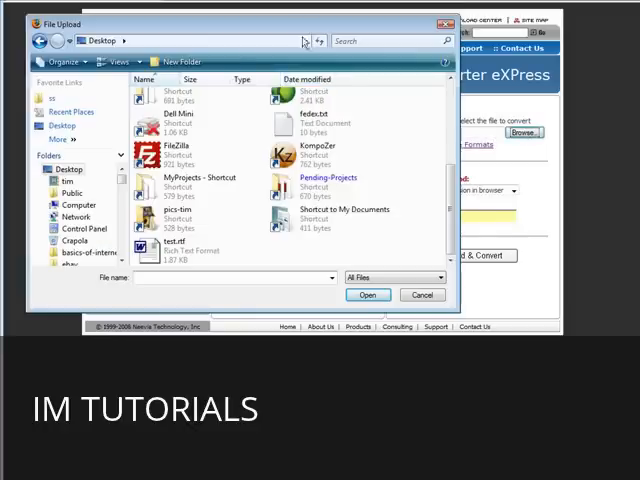
{"action": "left_click", "coordinate": [176, 246]}
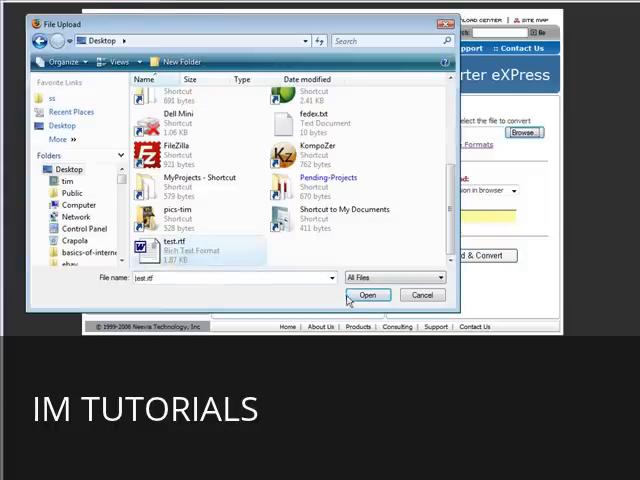
{"action": "left_click", "coordinate": [368, 294]}
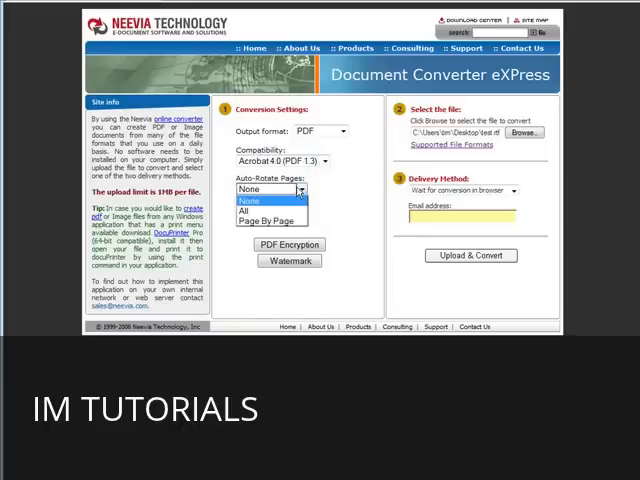
{"action": "left_click", "coordinate": [248, 188]}
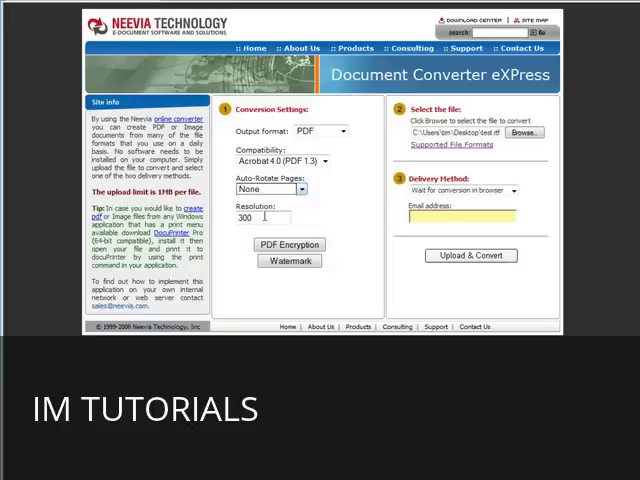
{"action": "mouse_move", "coordinate": [340, 240]}
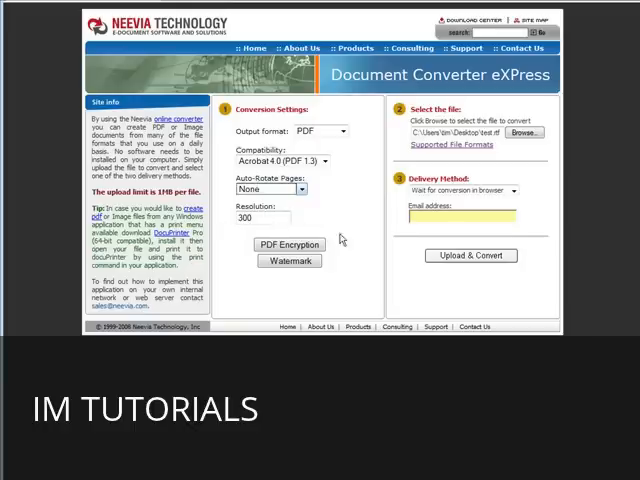
{"action": "left_click", "coordinate": [288, 244]}
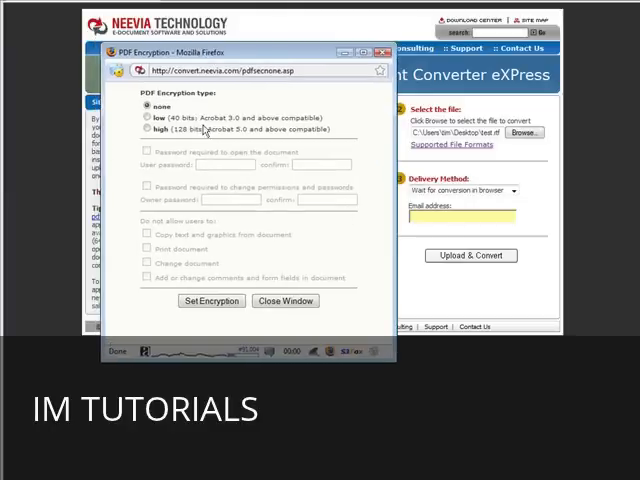
{"action": "mouse_move", "coordinate": [256, 264]}
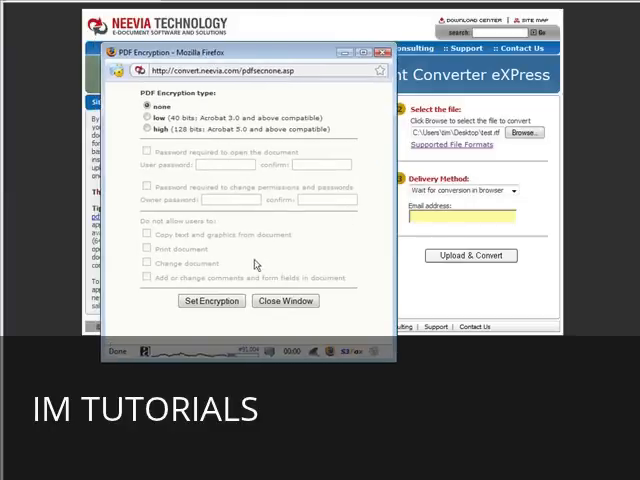
{"action": "left_click", "coordinate": [286, 300]}
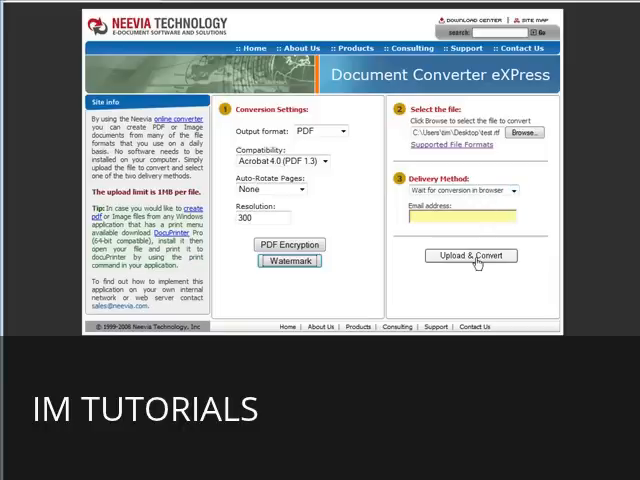
Choose 'Wait for conversion in browser' delivery and start Upload & Convert
{"action": "left_click", "coordinate": [516, 190]}
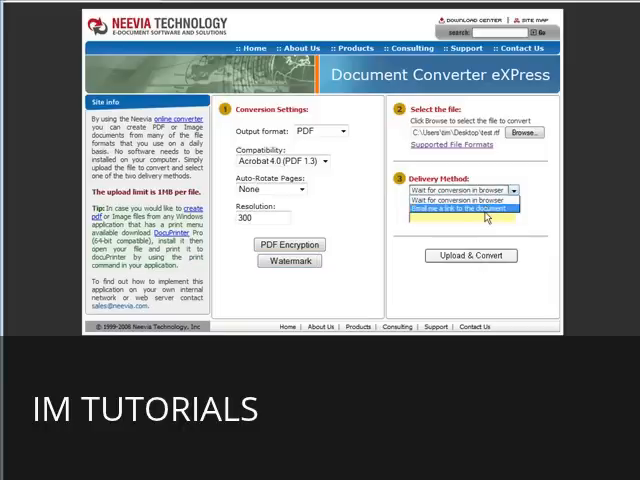
{"action": "left_click", "coordinate": [466, 208]}
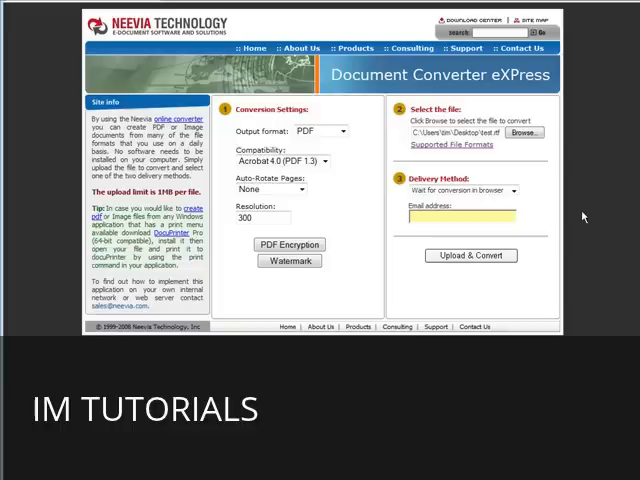
{"action": "mouse_move", "coordinate": [470, 256]}
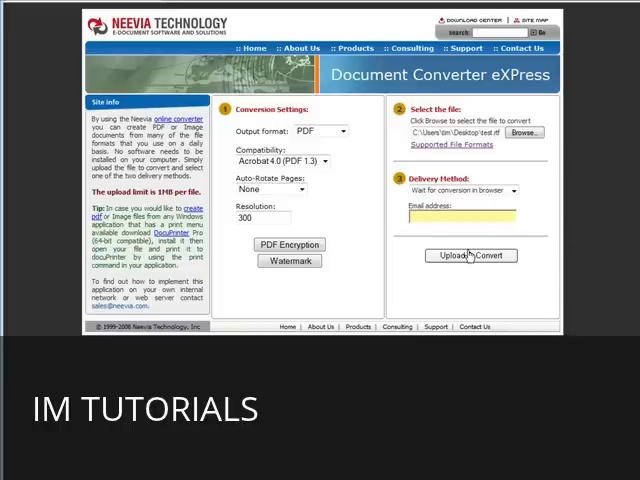
{"action": "left_click", "coordinate": [470, 256]}
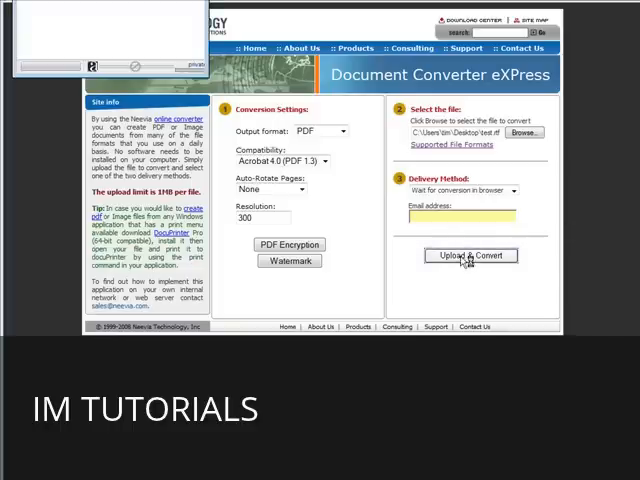
{"action": "left_click", "coordinate": [470, 256]}
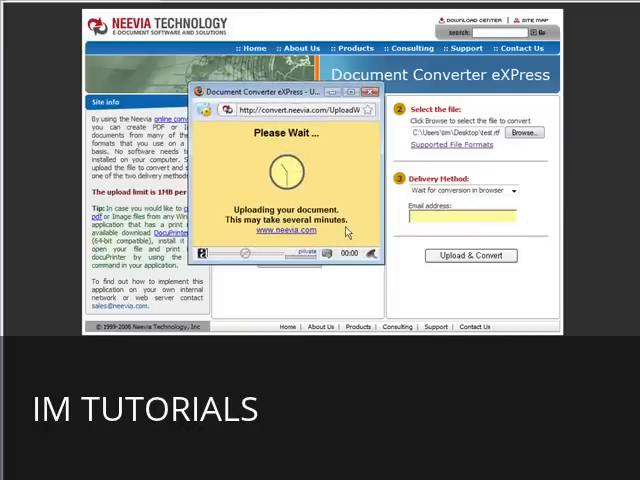
{"action": "mouse_move", "coordinate": [344, 192]}
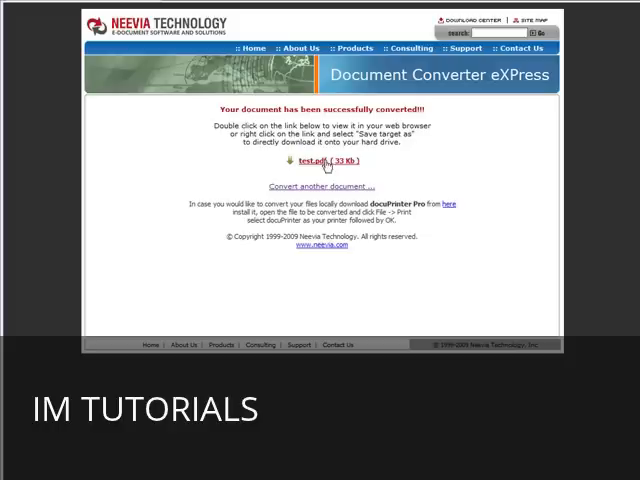
Save the converted test.pdf to the Desktop via Save Target As and open it
{"action": "right_click", "coordinate": [312, 160]}
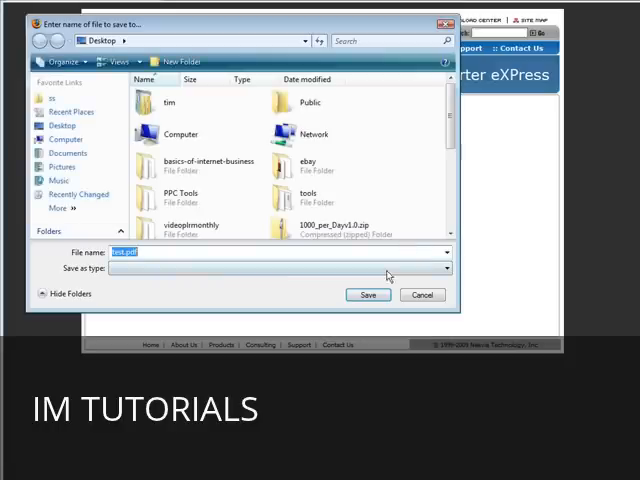
{"action": "left_click", "coordinate": [368, 294]}
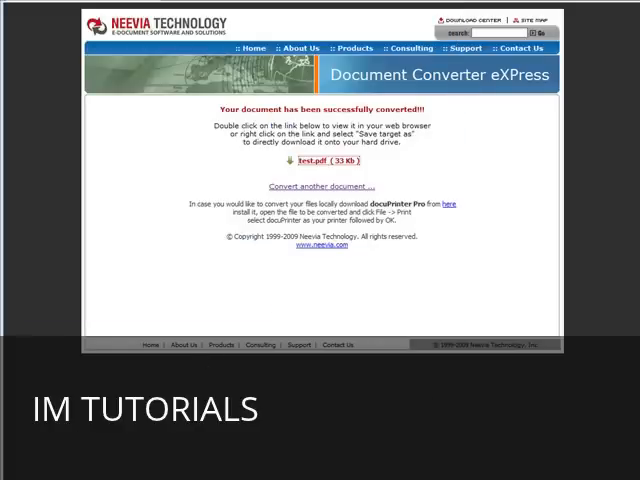
{"action": "left_click", "coordinate": [312, 160]}
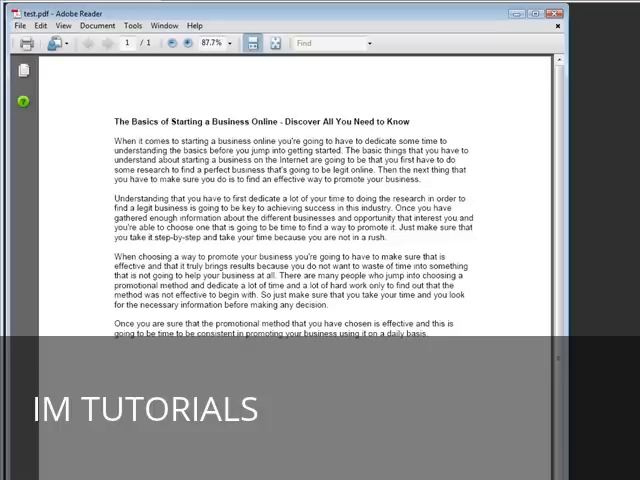
{"action": "scroll", "scroll_direction": "down", "scroll_amount": 3}
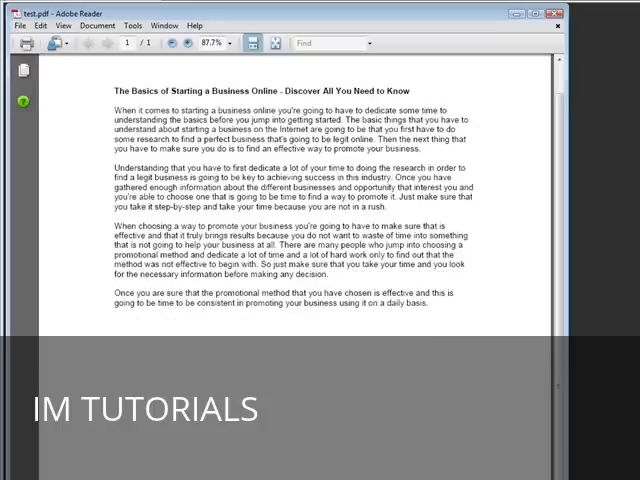
{"action": "scroll", "scroll_direction": "down", "scroll_amount": 3}
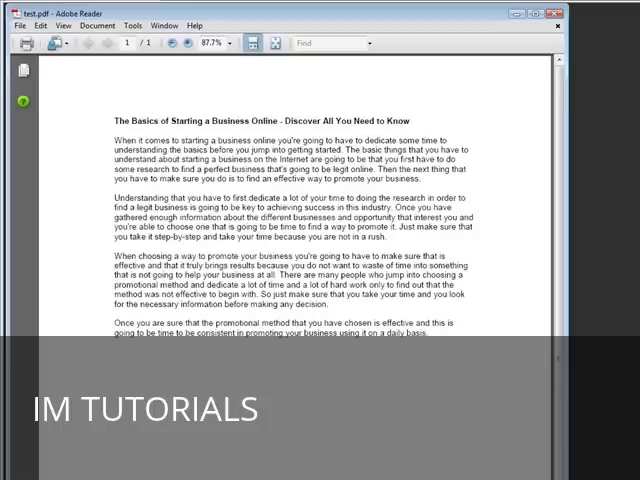